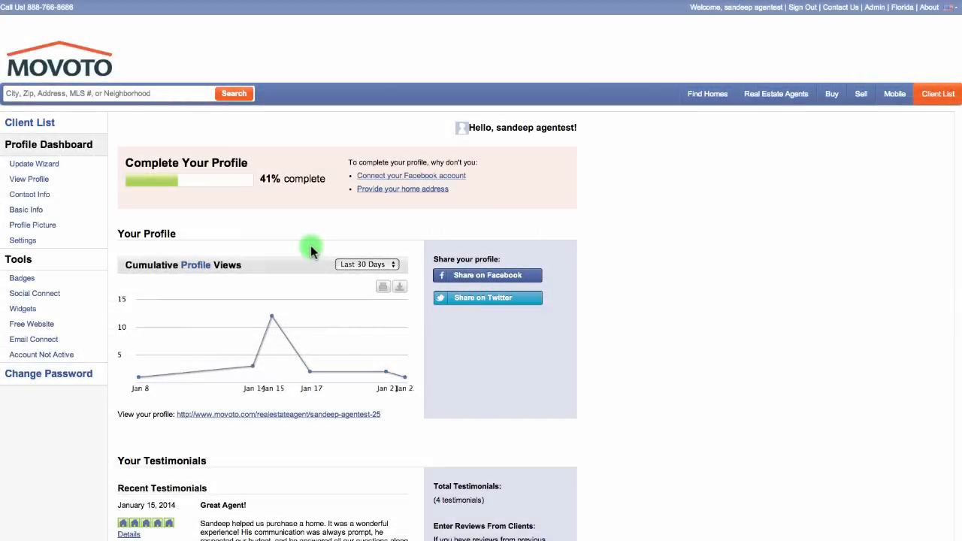
mouse_move(213, 211)
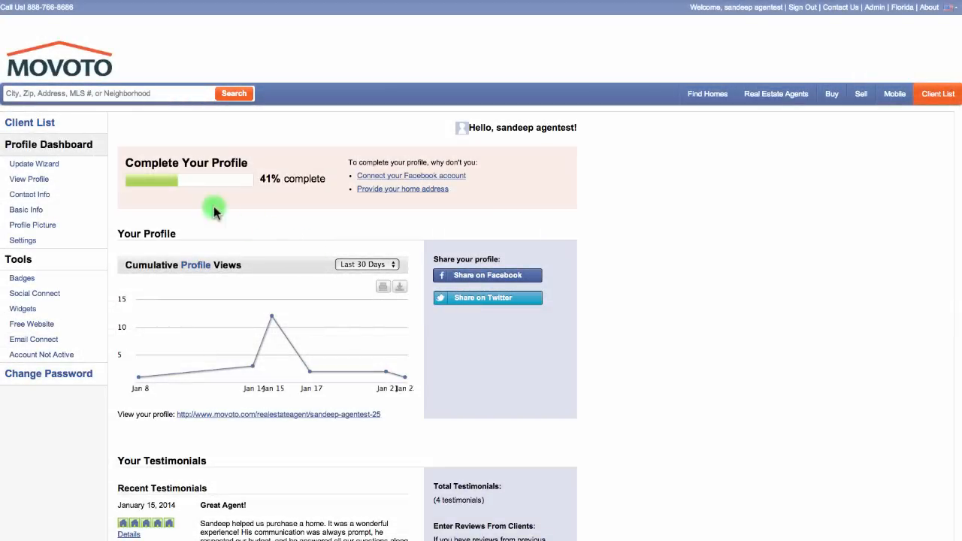
left_click(30, 123)
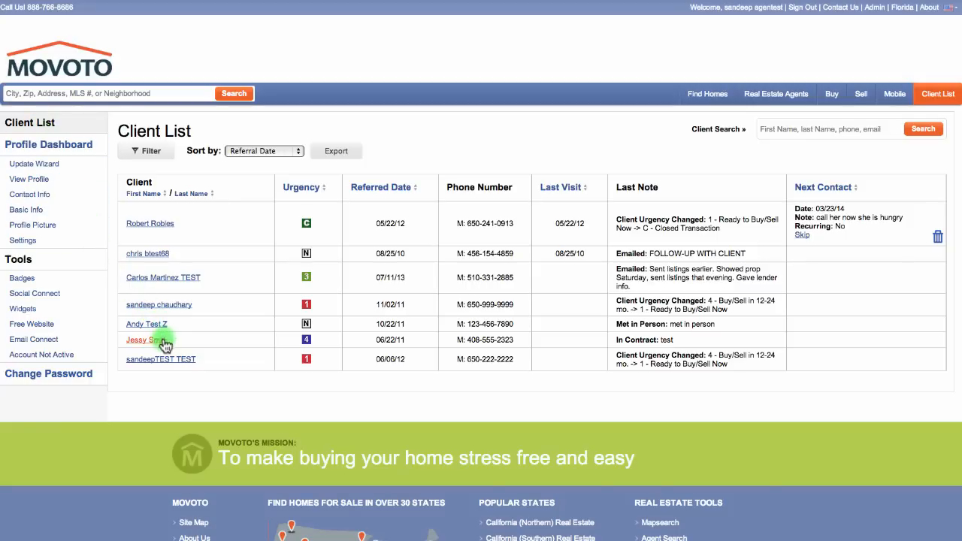
left_click(139, 339)
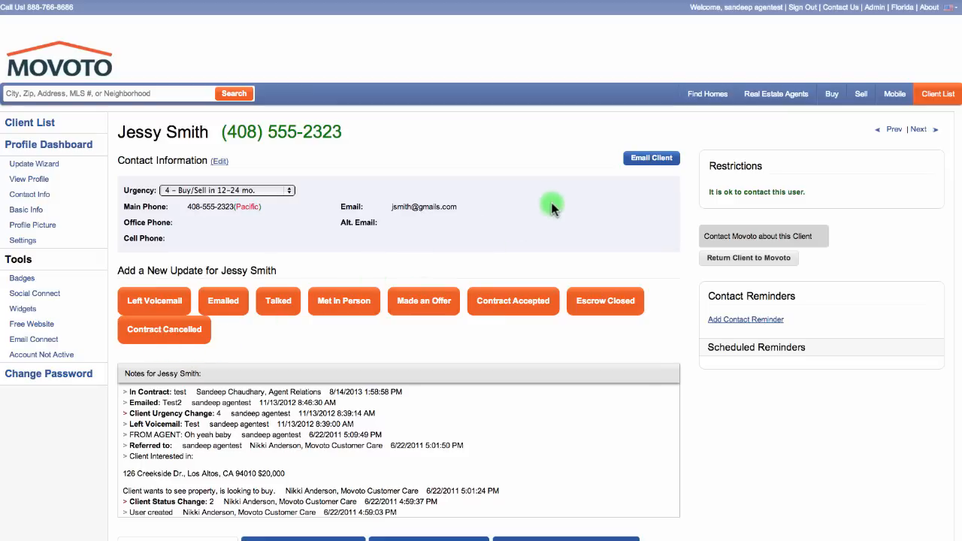
mouse_move(651, 158)
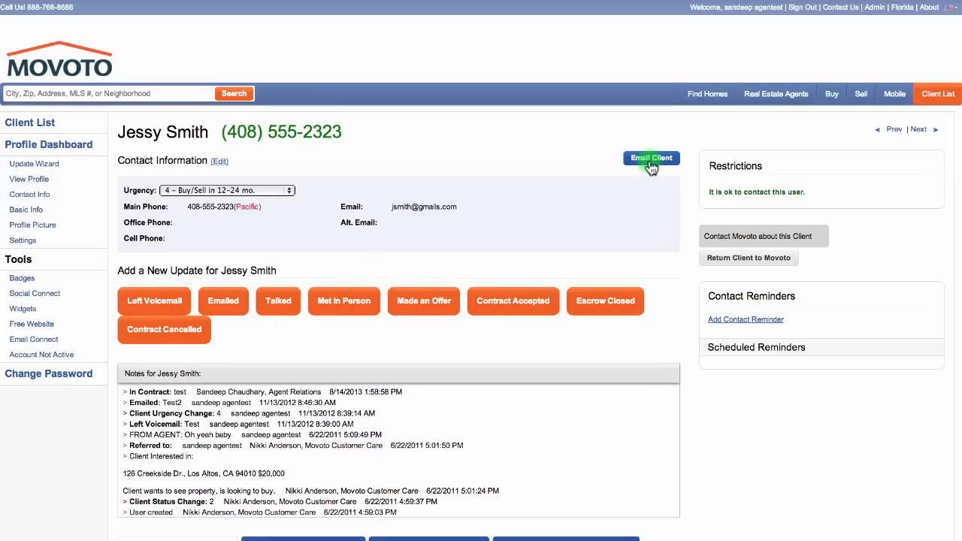
left_click(651, 158)
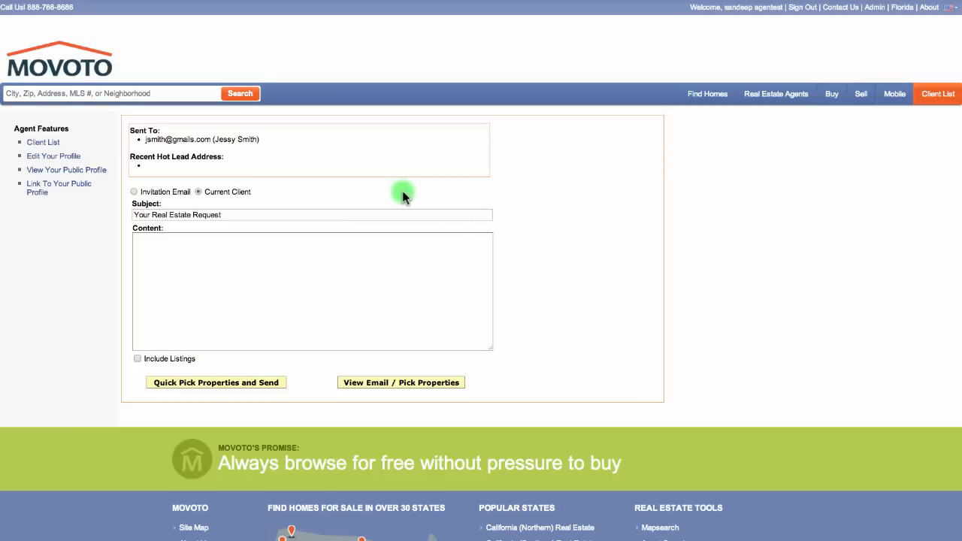
mouse_move(361, 209)
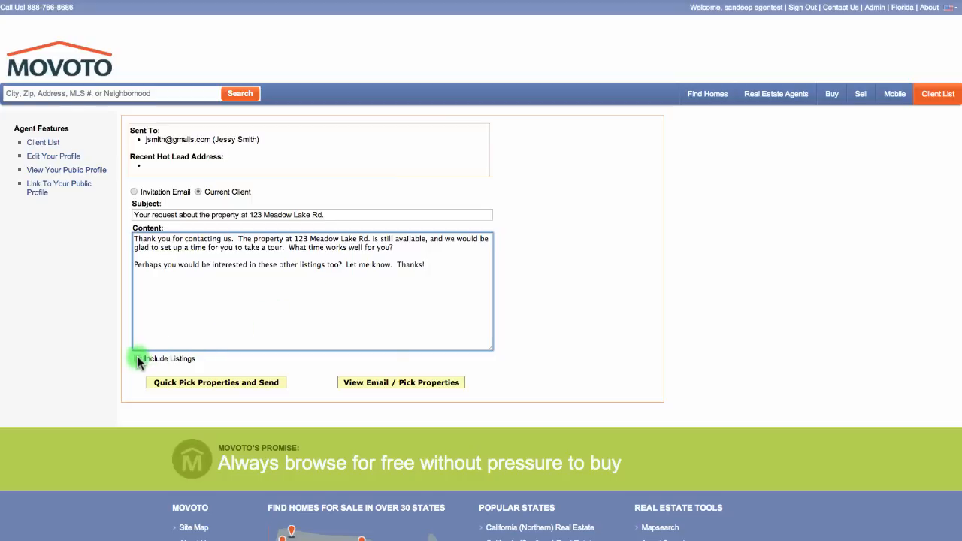
- Include Florida listings and search Tampa, choosing its ZIP 33609 and 33607 subareas
left_click(138, 358)
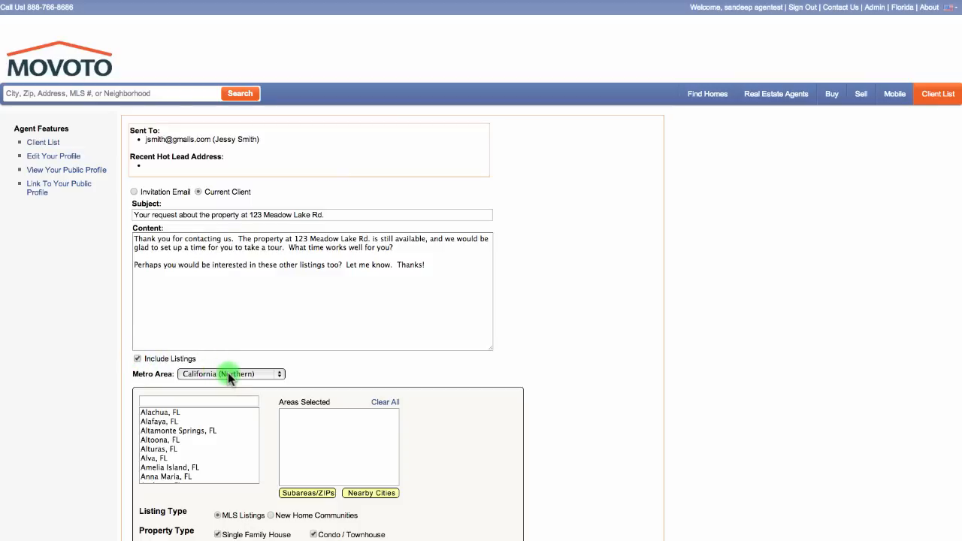
left_click(232, 375)
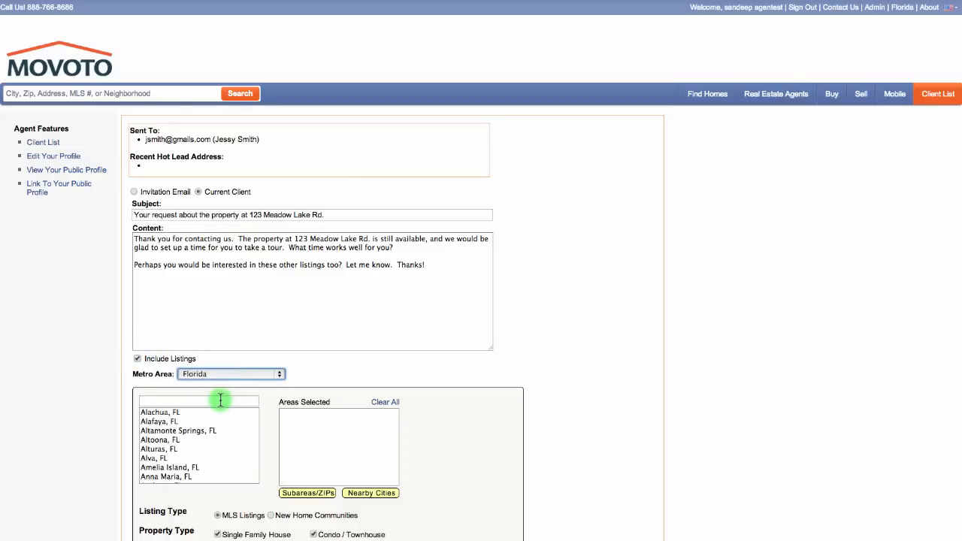
type("tampa")
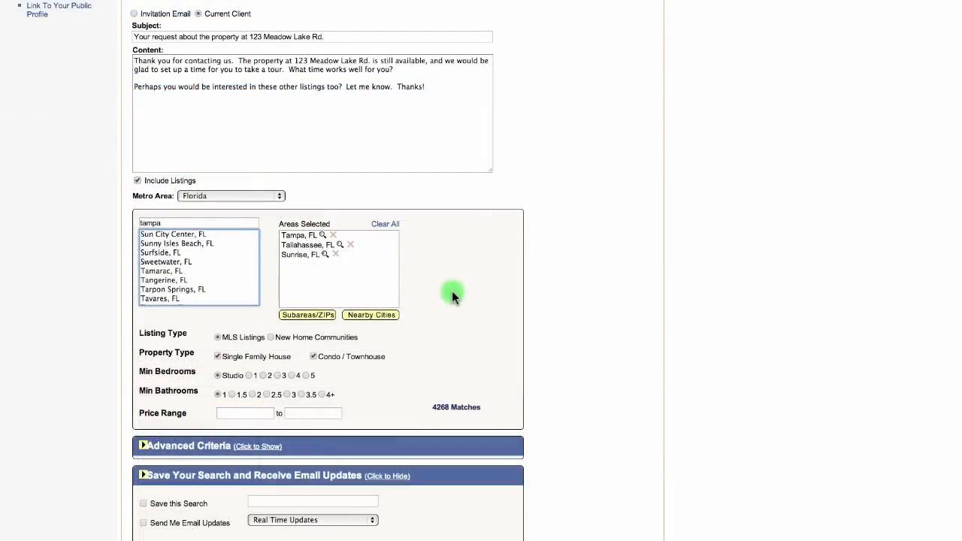
mouse_move(349, 247)
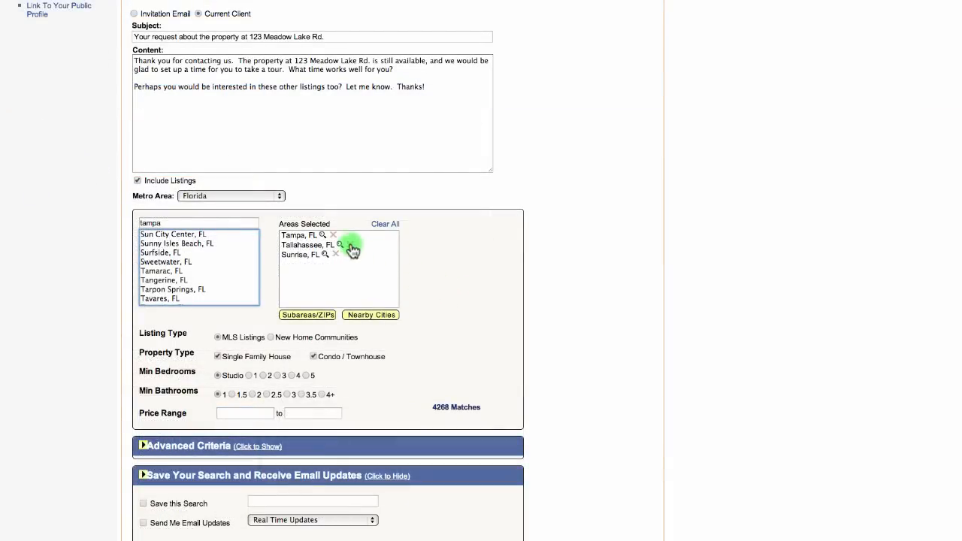
mouse_move(322, 239)
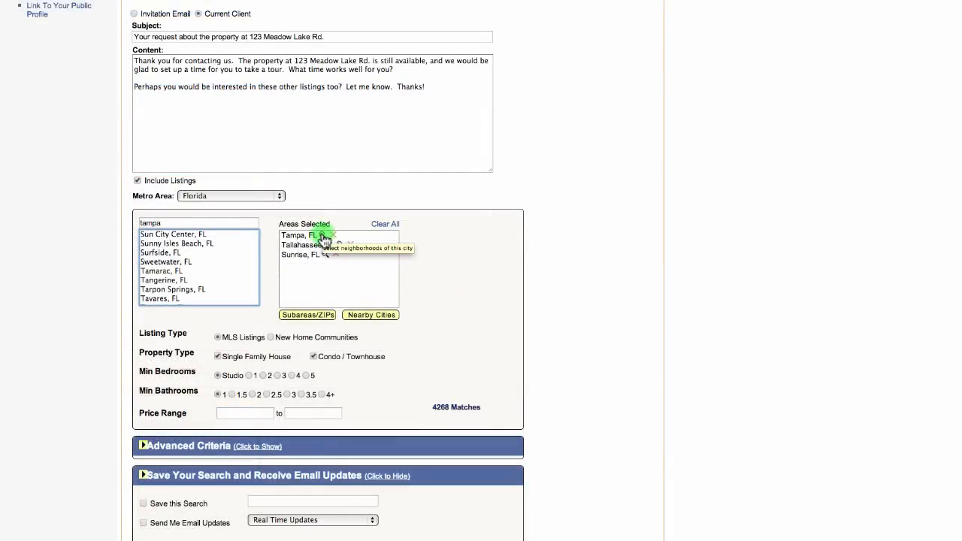
left_click(323, 234)
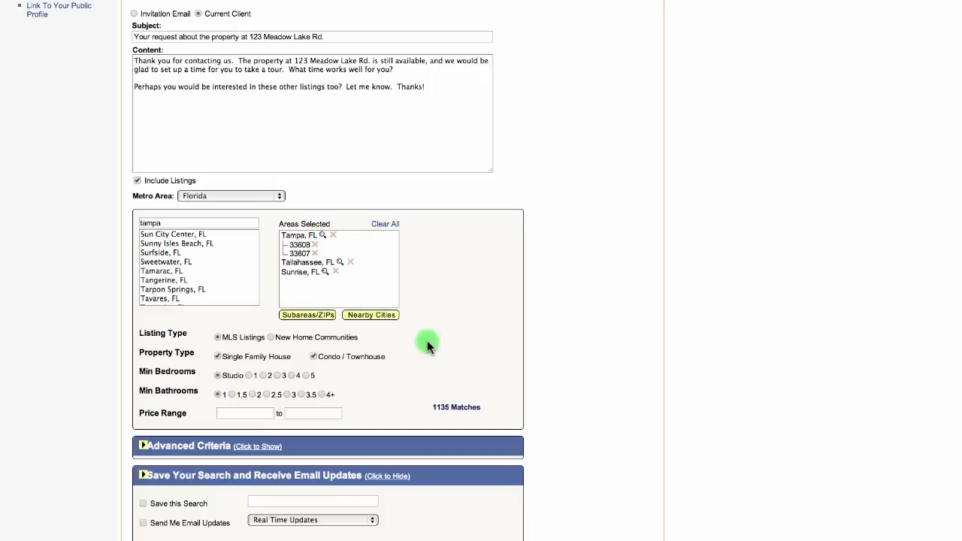
mouse_move(189, 373)
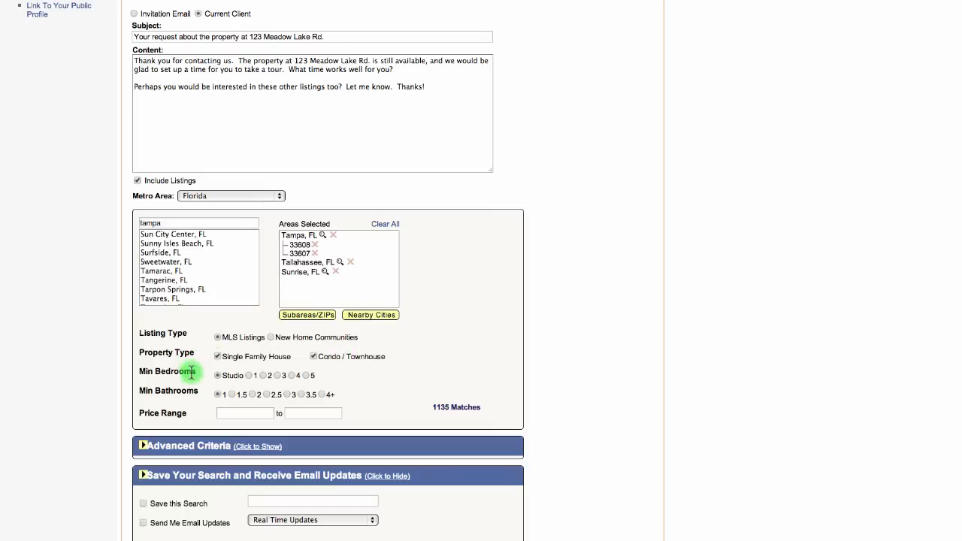
mouse_move(216, 412)
type("$500,000")
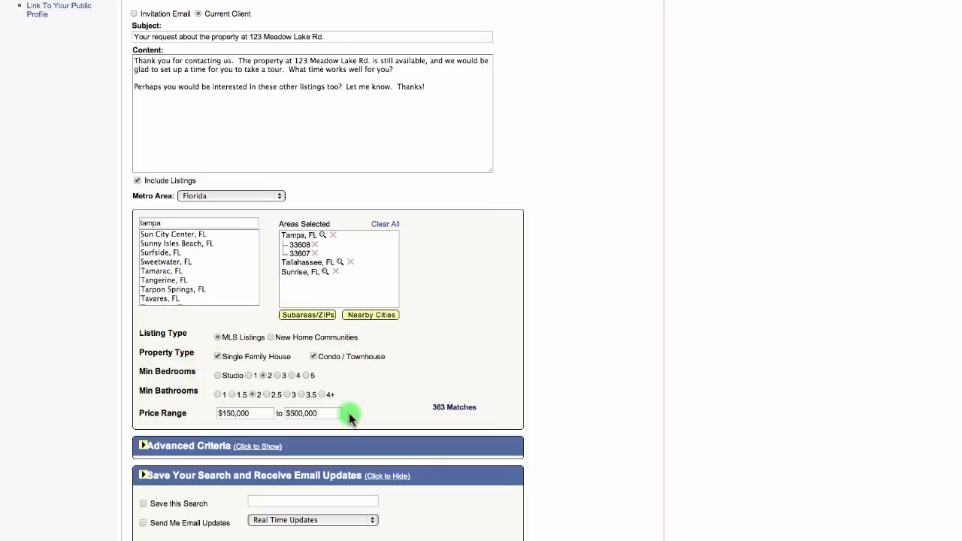
mouse_move(481, 415)
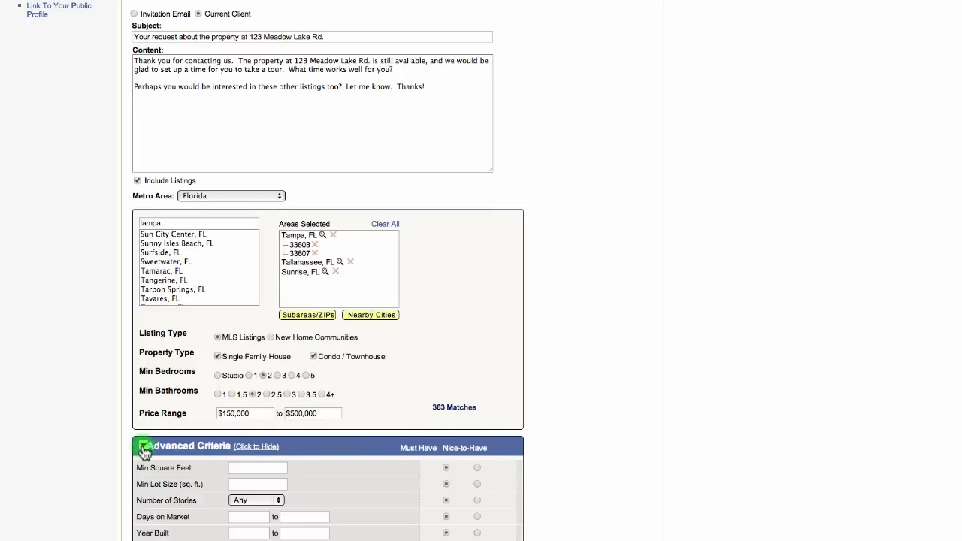
- Scroll down to the Advanced Criteria for days on market and year built
scroll("down", 3)
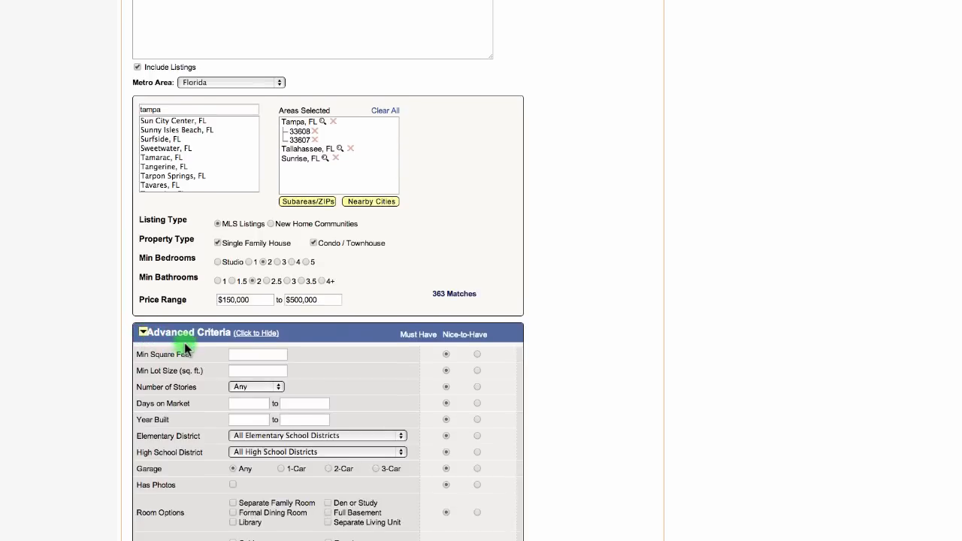
mouse_move(209, 388)
type("2014")
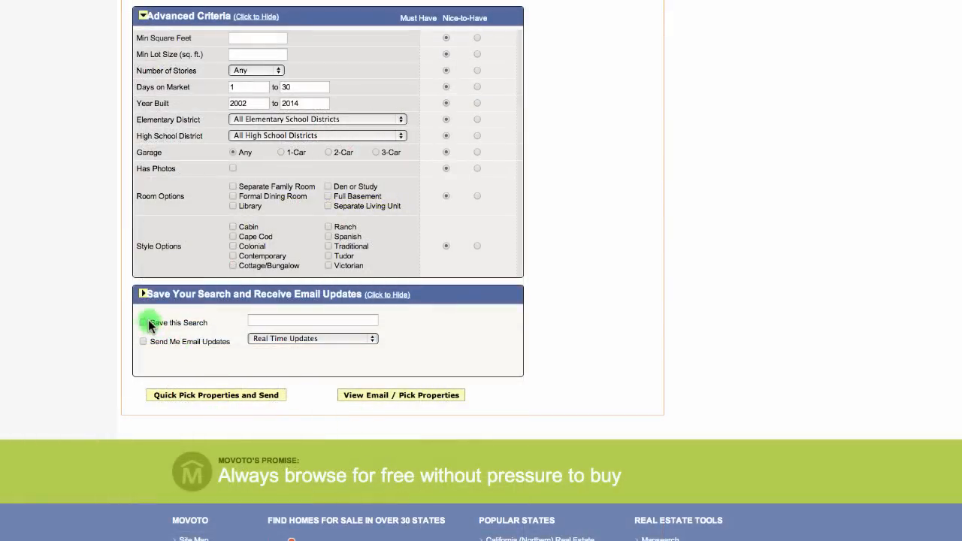
- Save the search as 'Joe's Test Search' with Weekly email updates
left_click(143, 322)
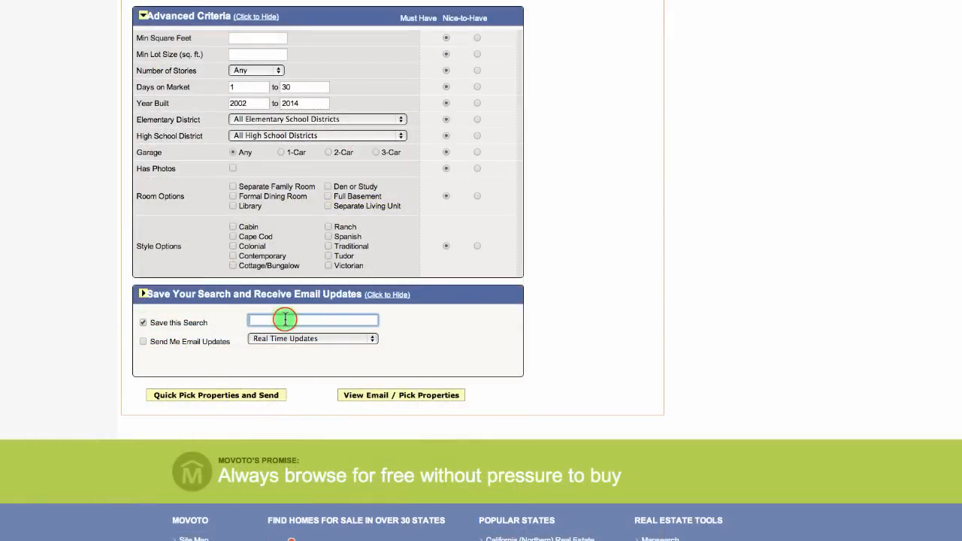
type("Joe's Test Search")
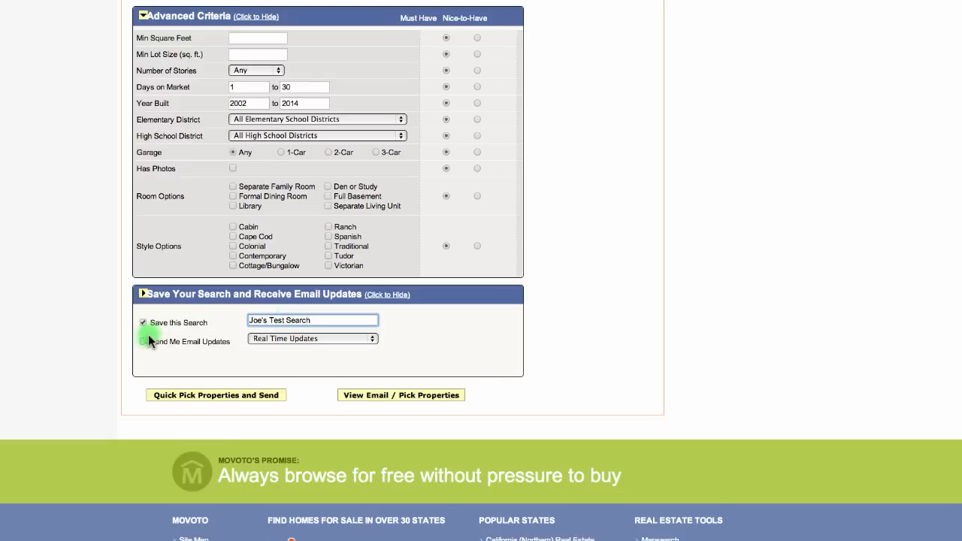
left_click(142, 341)
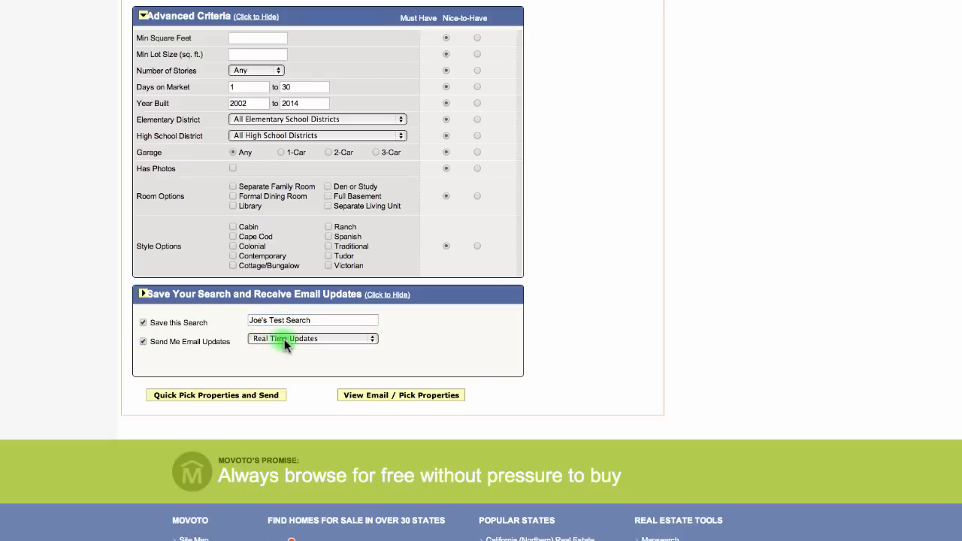
left_click(312, 339)
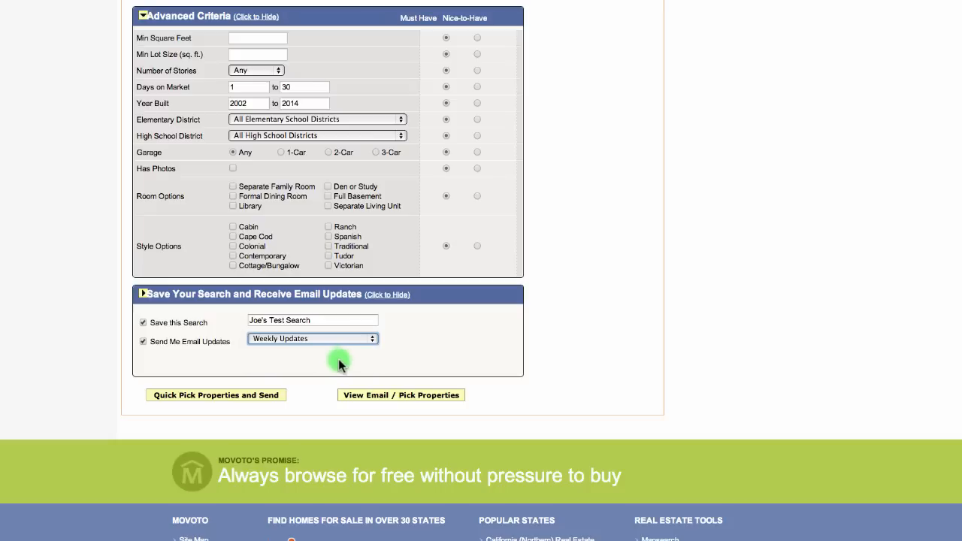
left_click(400, 394)
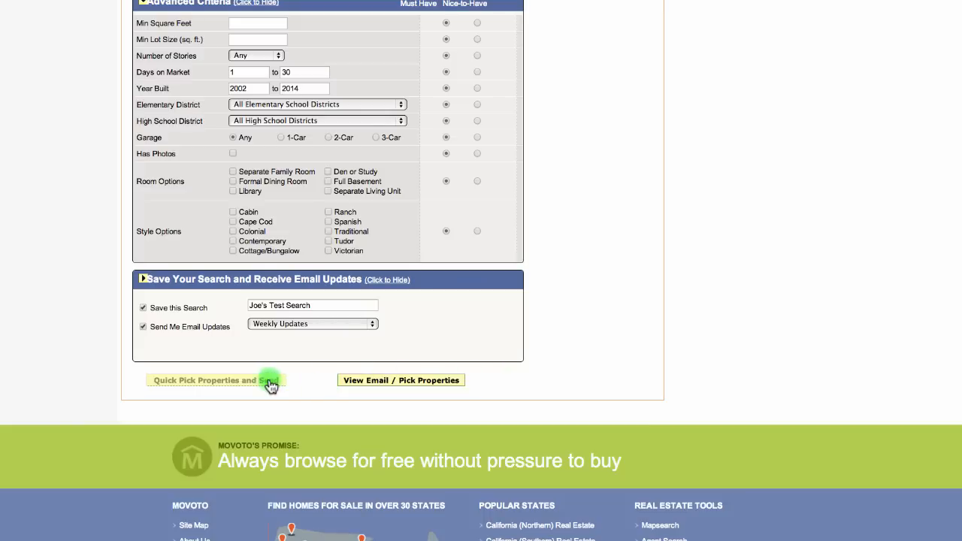
mouse_move(235, 385)
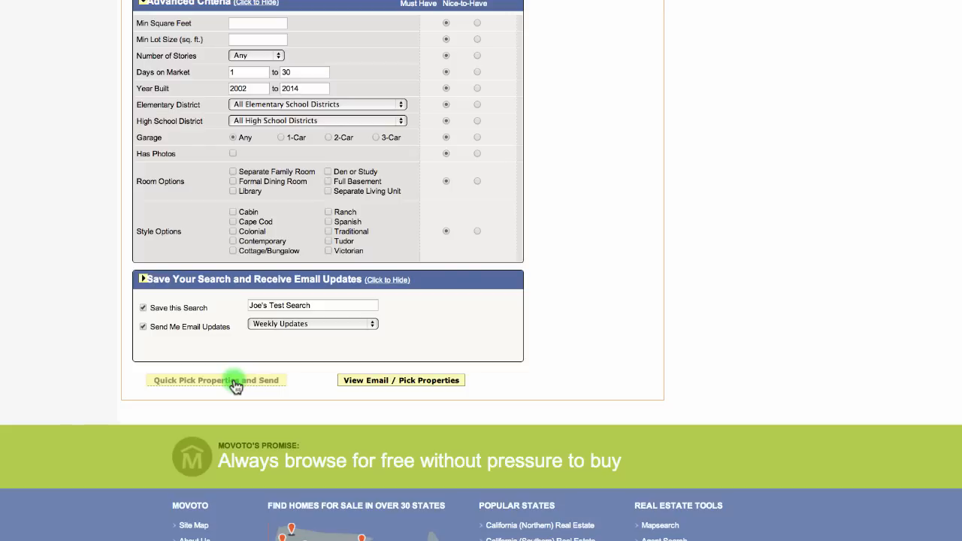
mouse_move(278, 385)
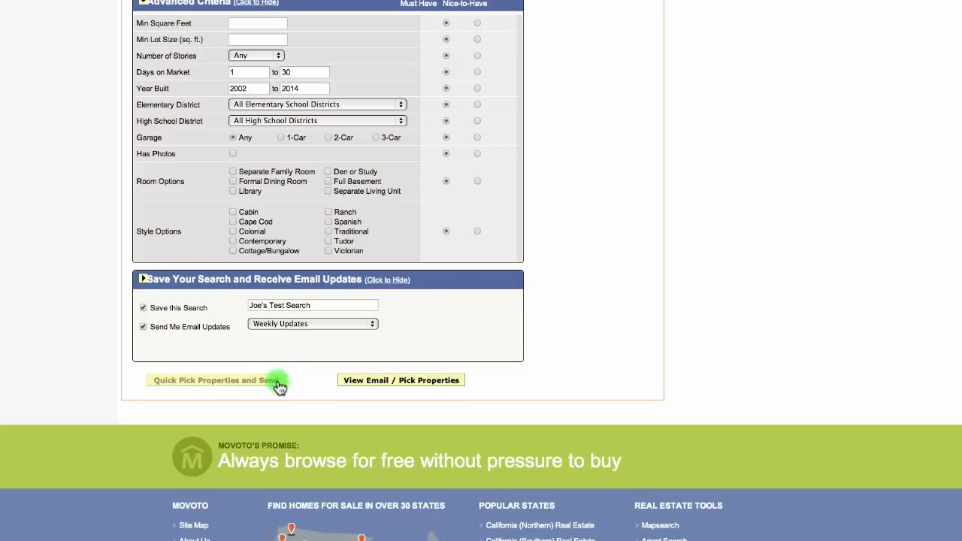